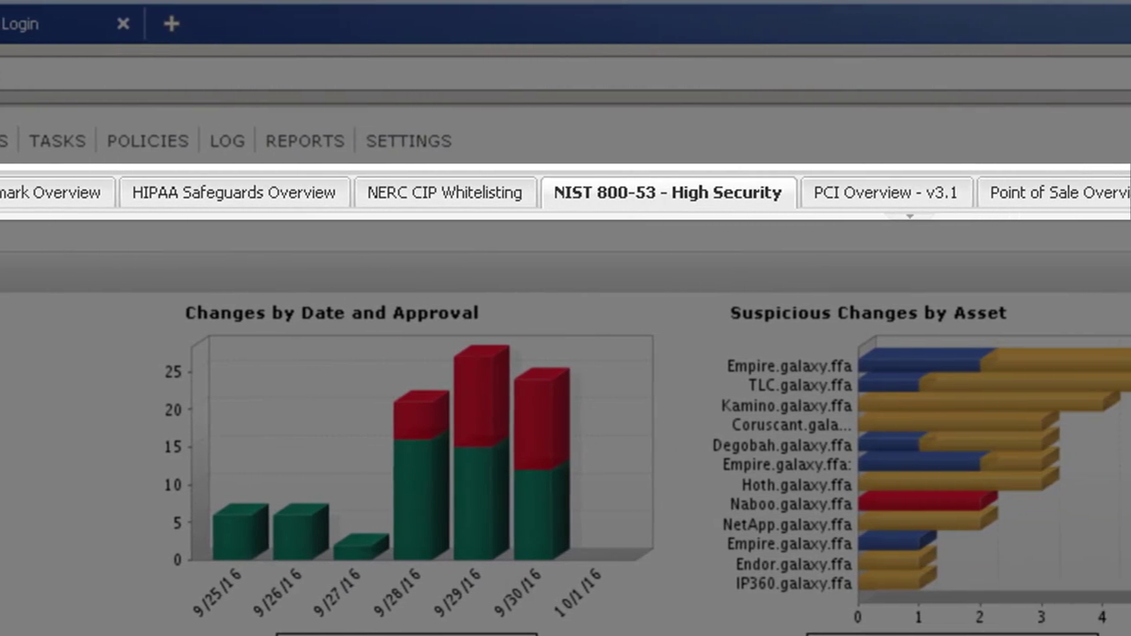
Scroll through the Changes by Date and Approval report down to the Details table and report criteria
{"action": "scroll", "scroll_direction": "right", "scroll_amount": 3}
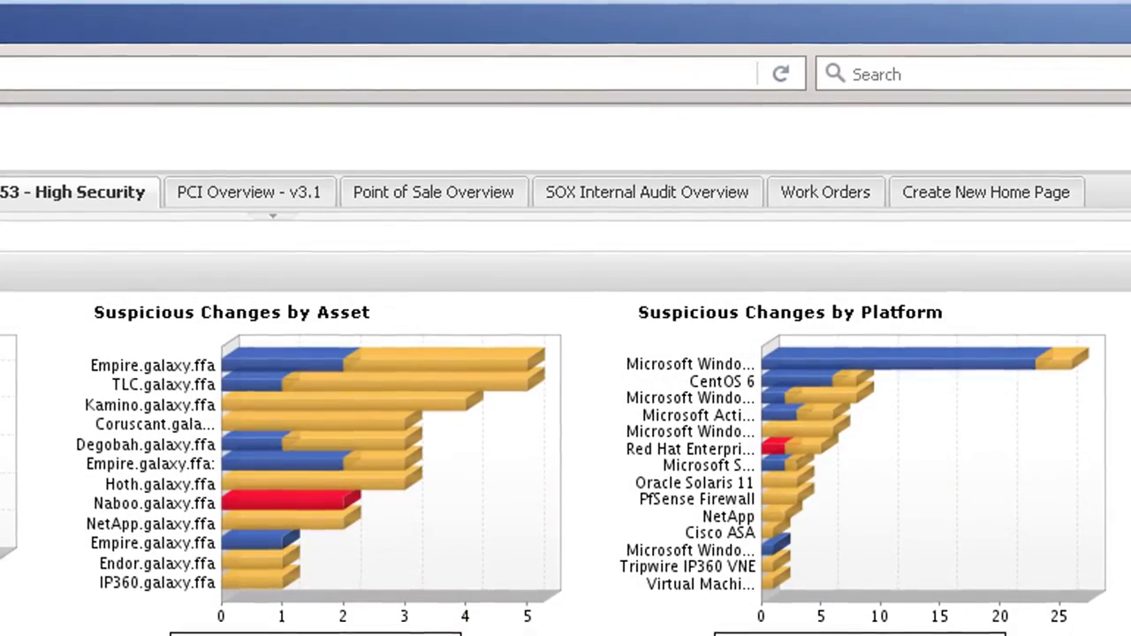
{"action": "scroll", "scroll_direction": "down", "scroll_amount": 3}
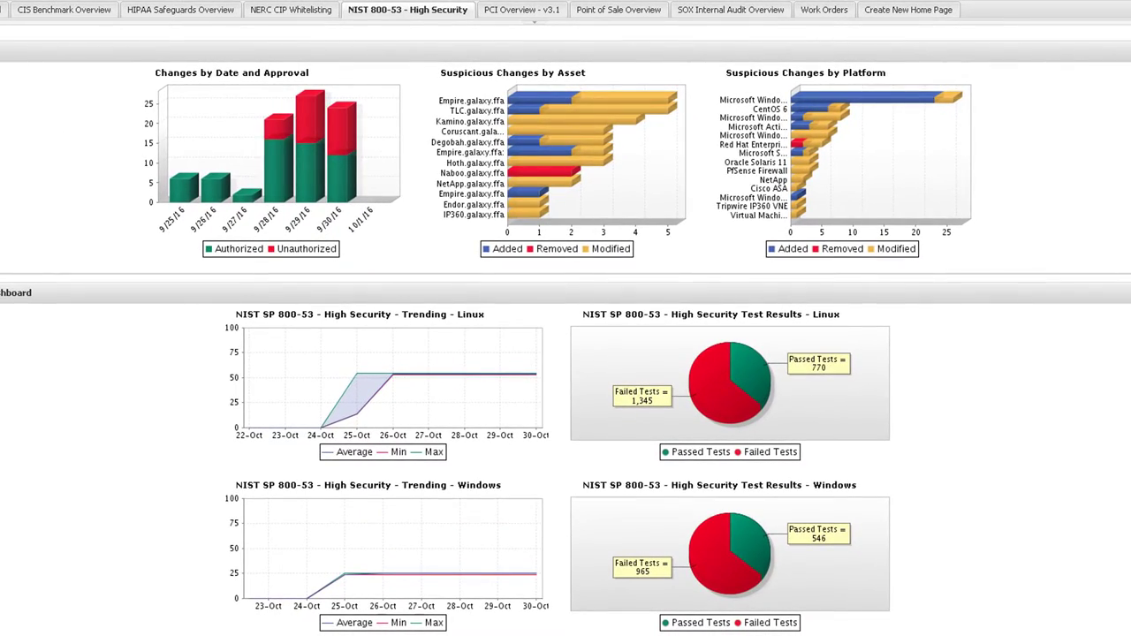
{"action": "scroll", "scroll_direction": "down", "scroll_amount": 3}
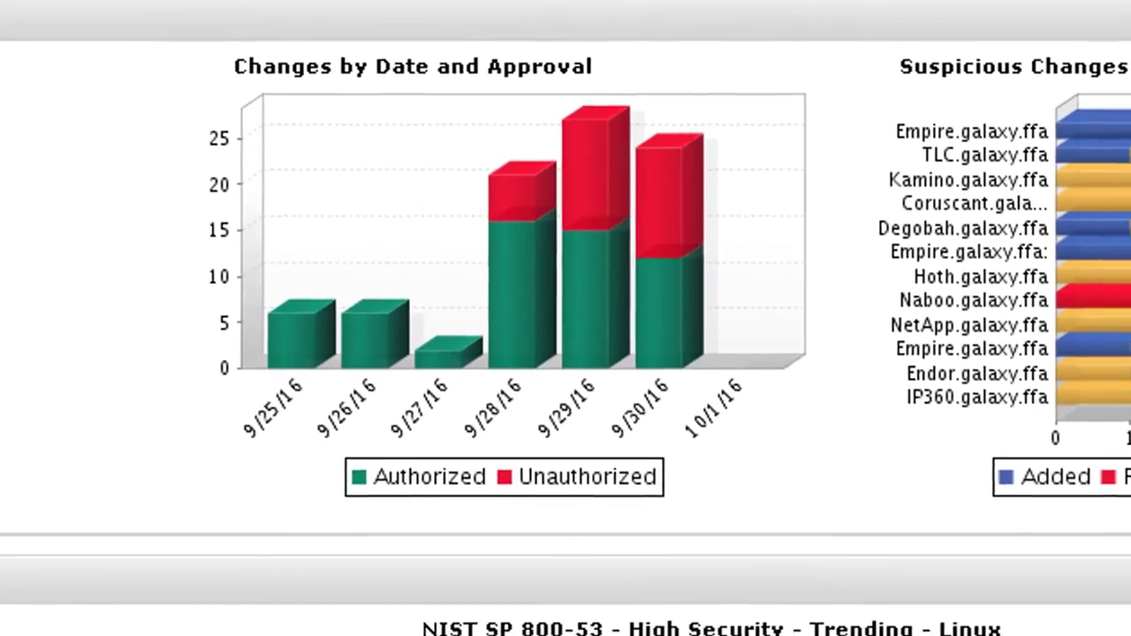
{"action": "scroll", "scroll_direction": "down", "scroll_amount": 3}
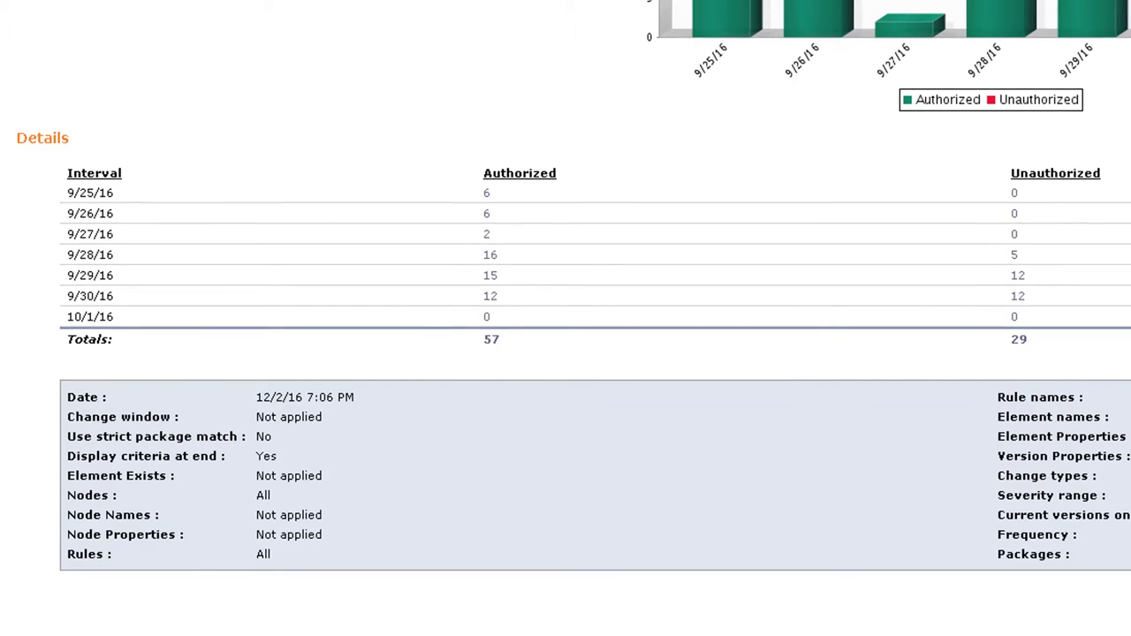
{"action": "scroll", "scroll_direction": "down", "scroll_amount": 3}
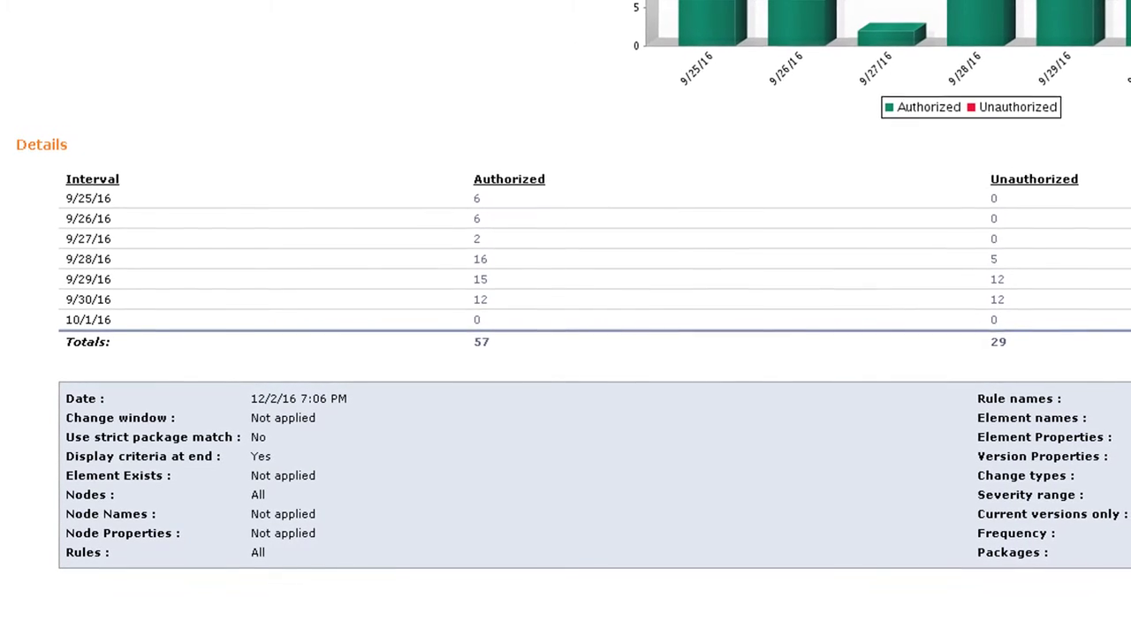
{"action": "scroll", "scroll_direction": "down", "scroll_amount": 3}
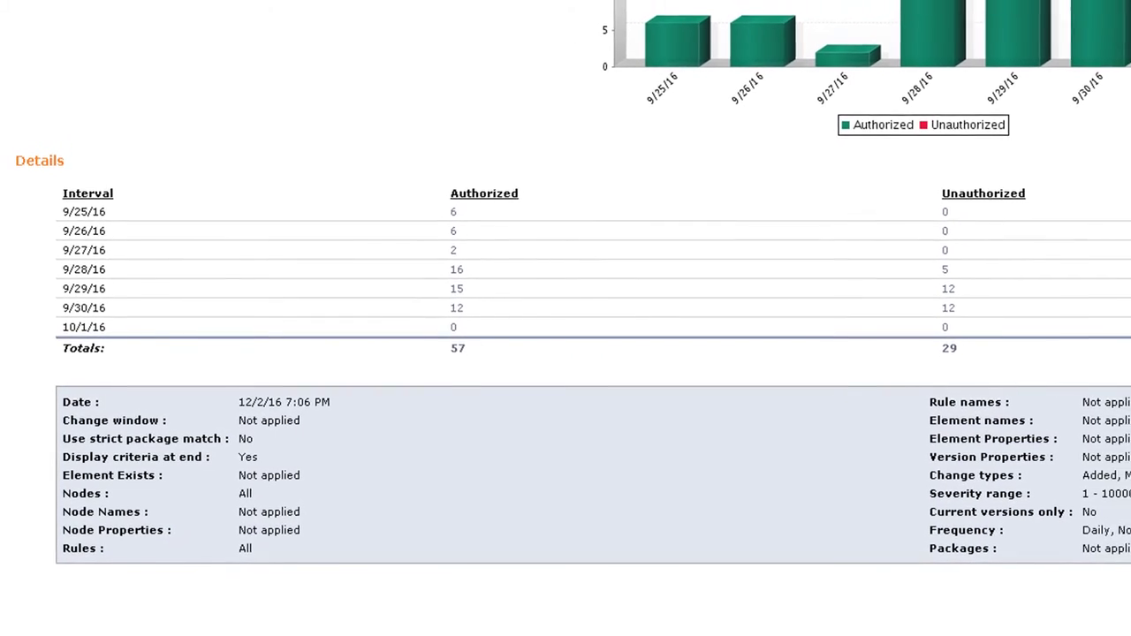
{"action": "scroll", "scroll_direction": "down", "scroll_amount": 3}
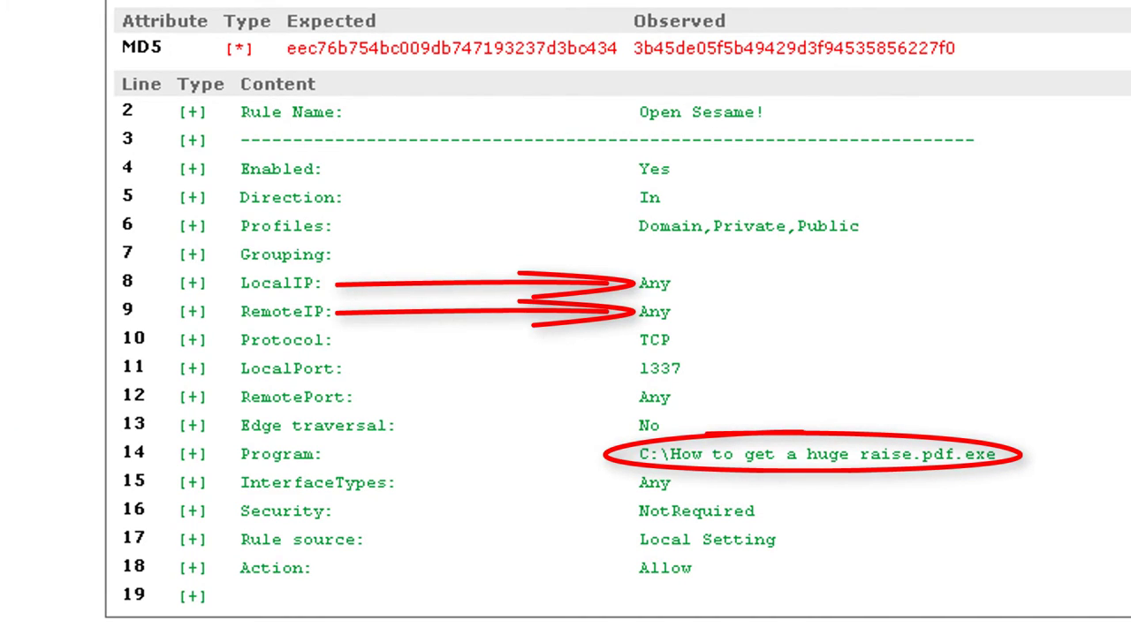
{"action": "left_click_drag", "start_coordinate": [680, 353], "coordinate": [627, 384]}
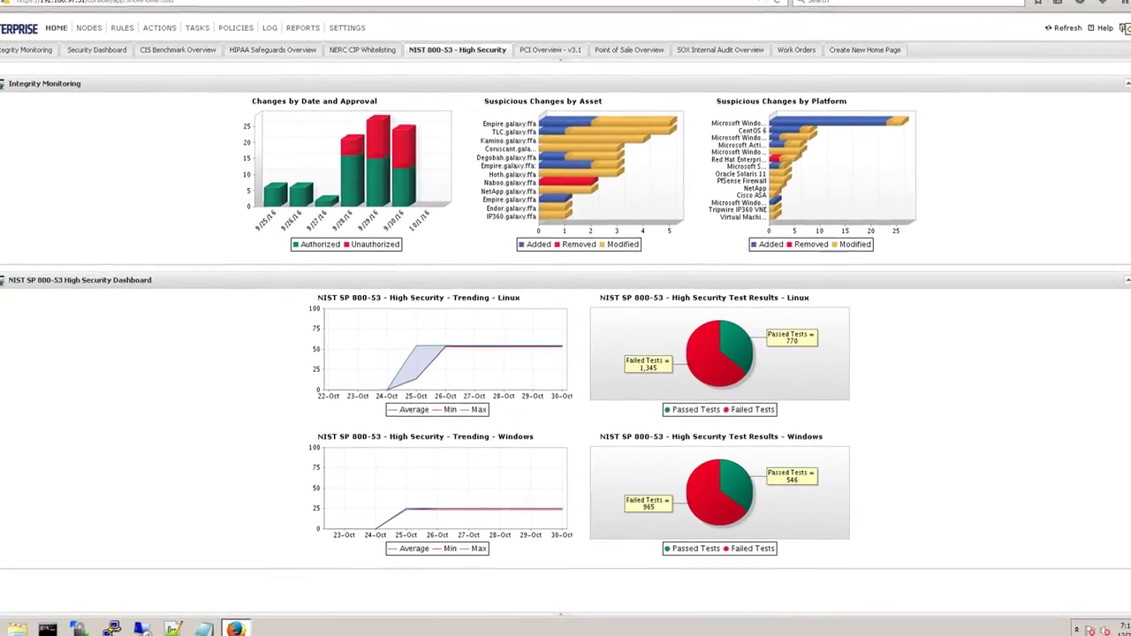
{"action": "scroll", "scroll_direction": "down", "scroll_amount": 3}
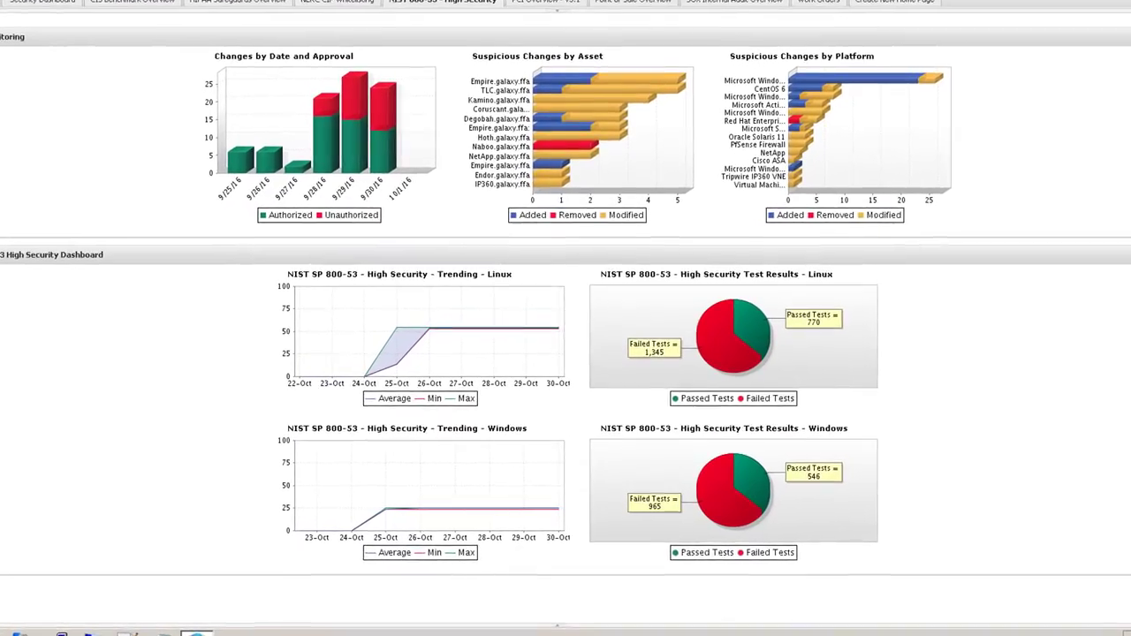
{"action": "scroll", "scroll_direction": "down", "scroll_amount": 3}
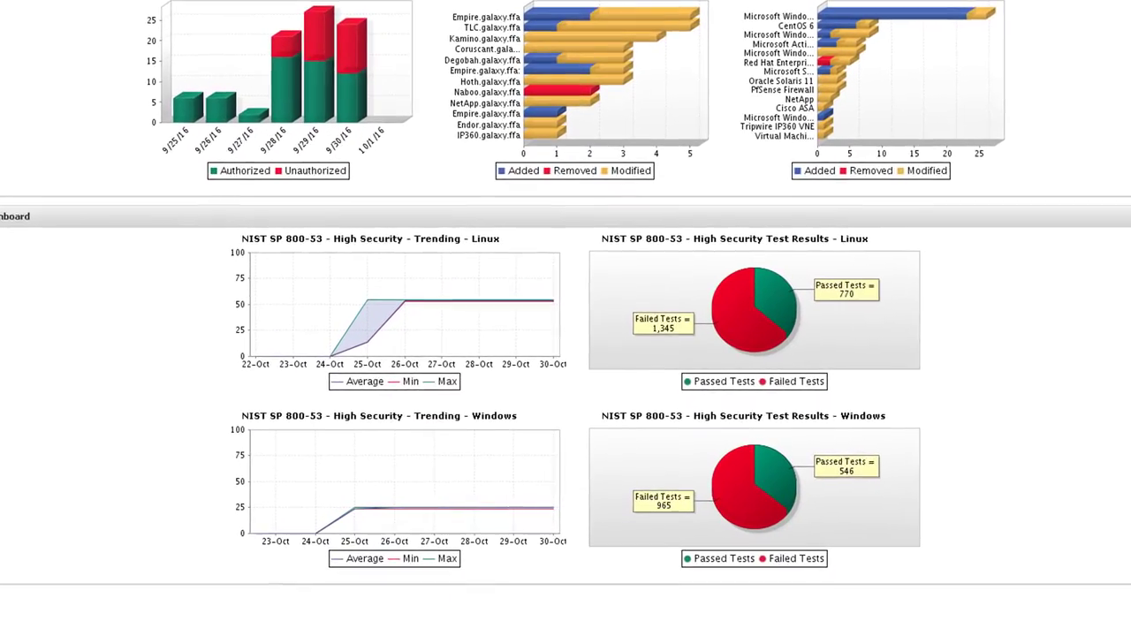
{"action": "scroll", "scroll_direction": "down", "scroll_amount": 3}
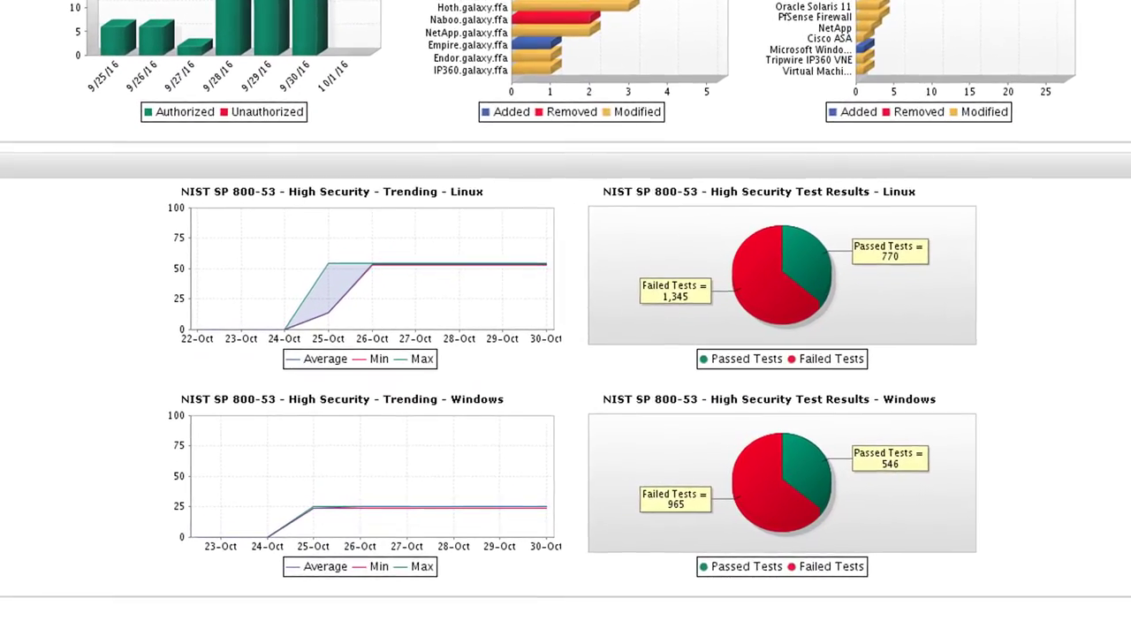
{"action": "scroll", "scroll_direction": "down", "scroll_amount": 3}
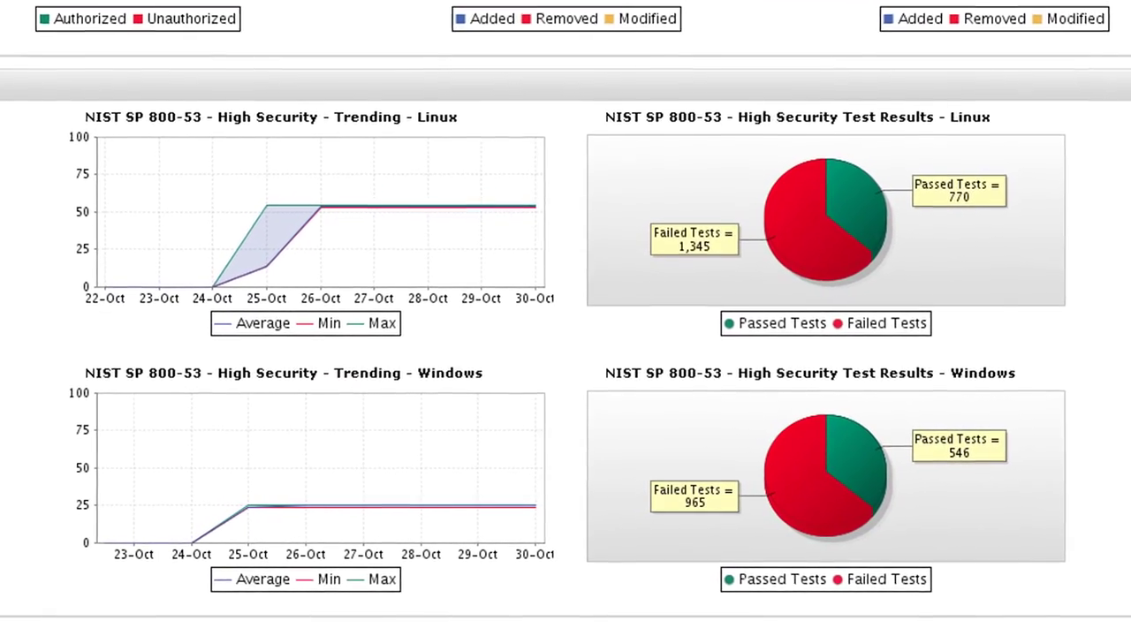
{"action": "scroll", "scroll_direction": "down", "scroll_amount": 3}
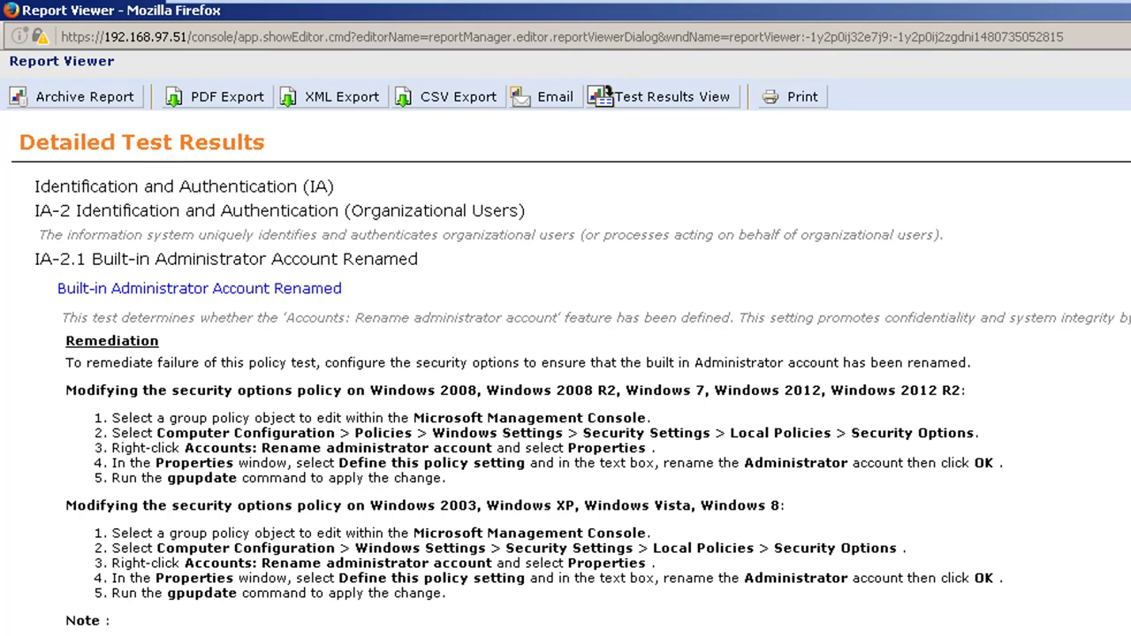
{"action": "scroll", "scroll_direction": "down", "scroll_amount": 3}
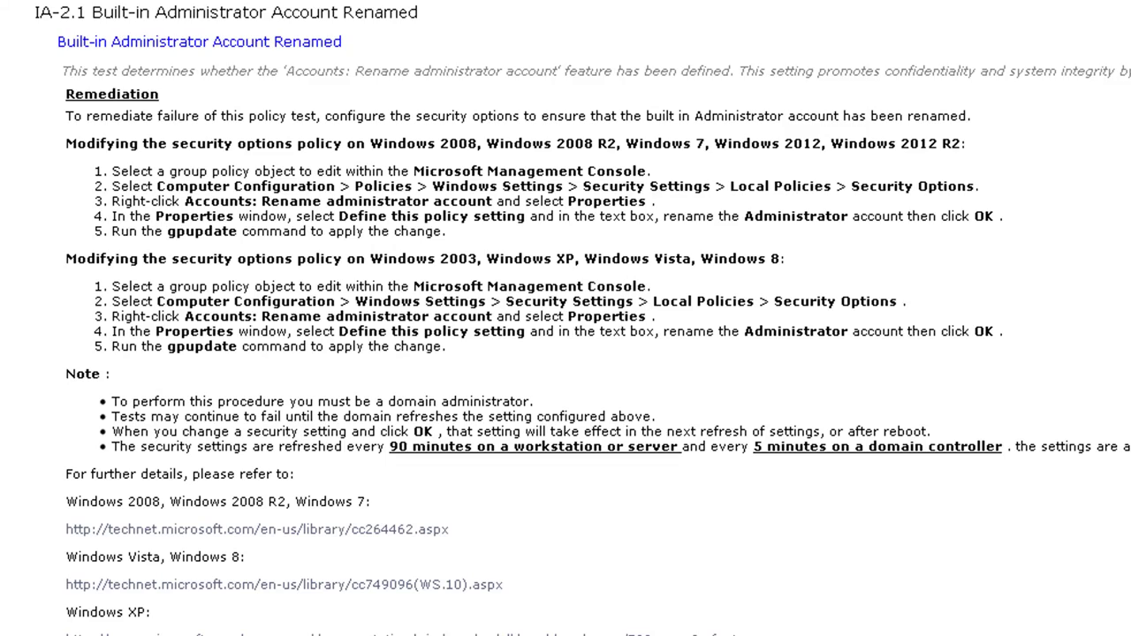
{"action": "scroll", "scroll_direction": "down", "scroll_amount": 3}
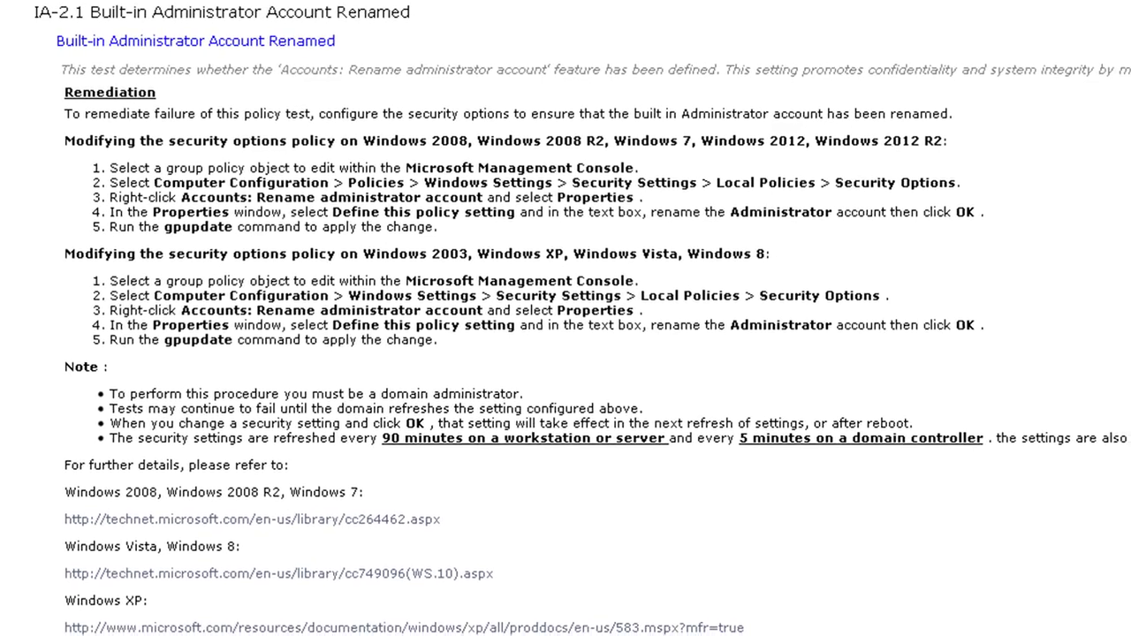